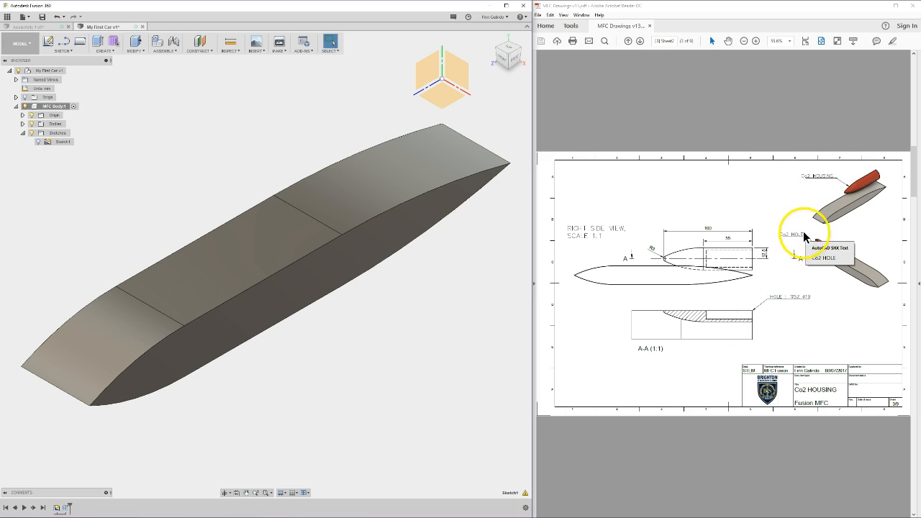
{"action": "mouse_move", "coordinate": [767, 291]}
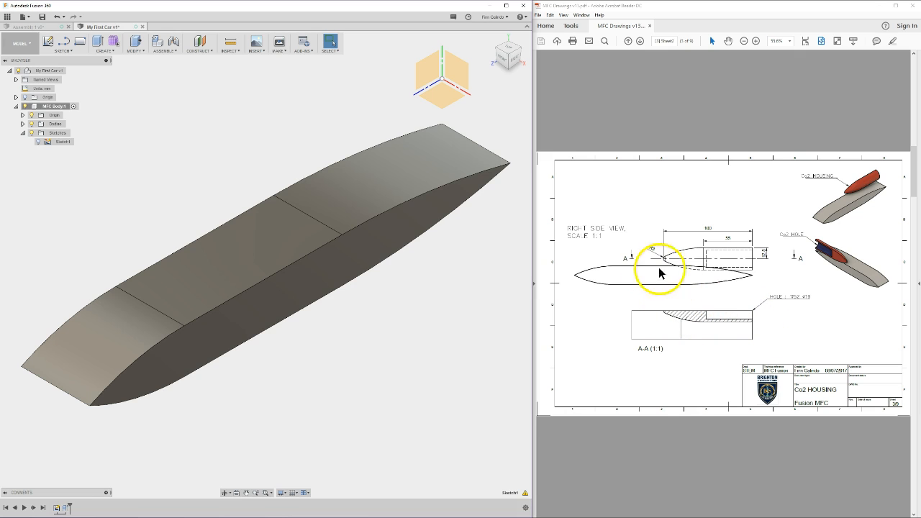
{"action": "mouse_move", "coordinate": [696, 328]}
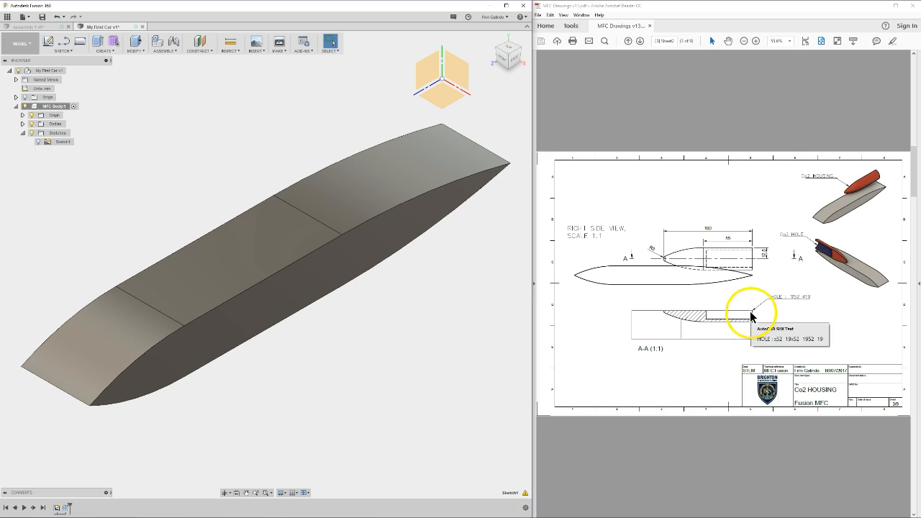
{"action": "mouse_move", "coordinate": [664, 262]}
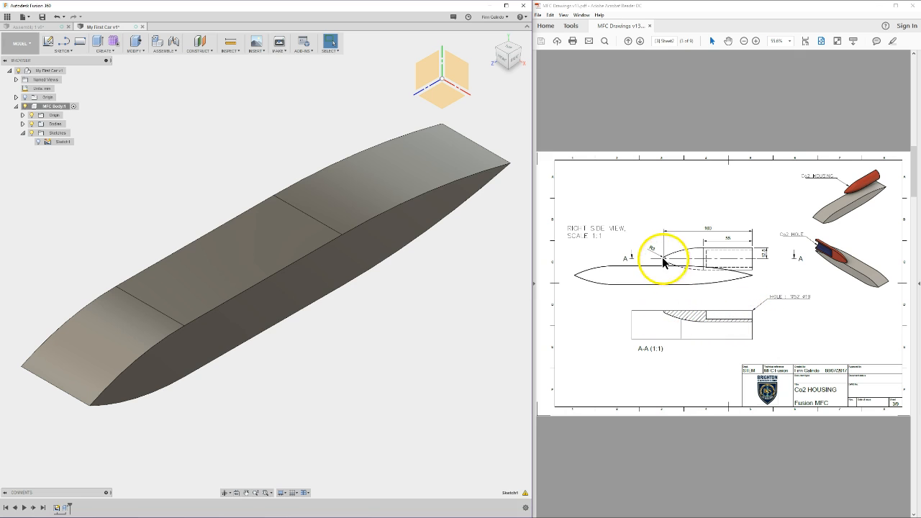
{"action": "mouse_move", "coordinate": [755, 316]}
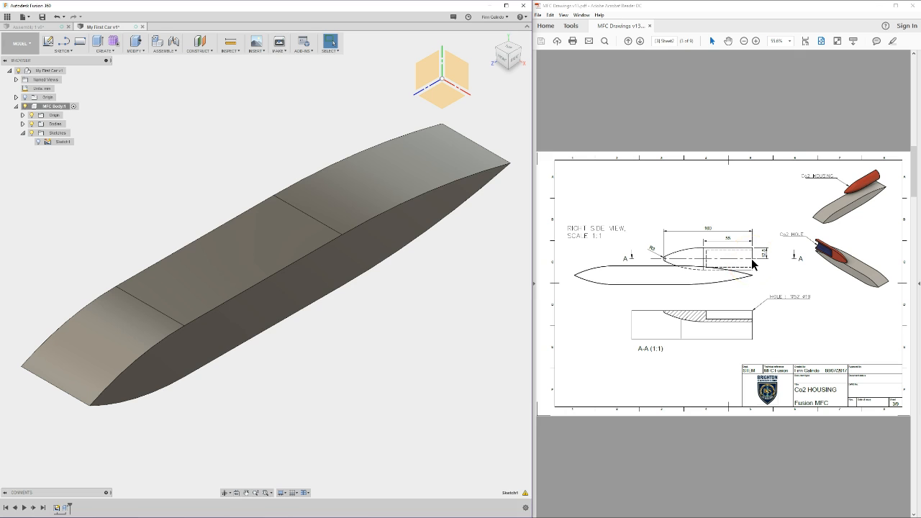
Step: Draw the 55 mm long by 12.5 mm high rectangle in the side-plane sketch
{"action": "left_click", "coordinate": [732, 272]}
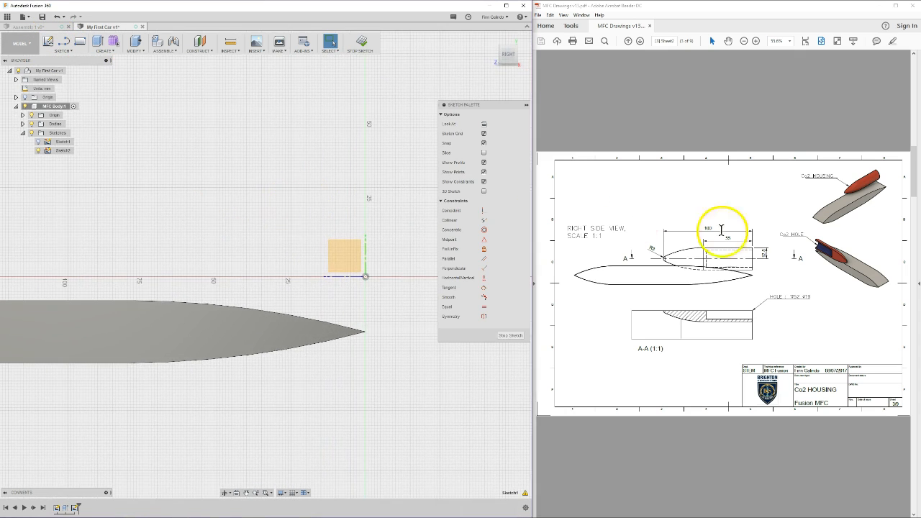
{"action": "mouse_move", "coordinate": [689, 321]}
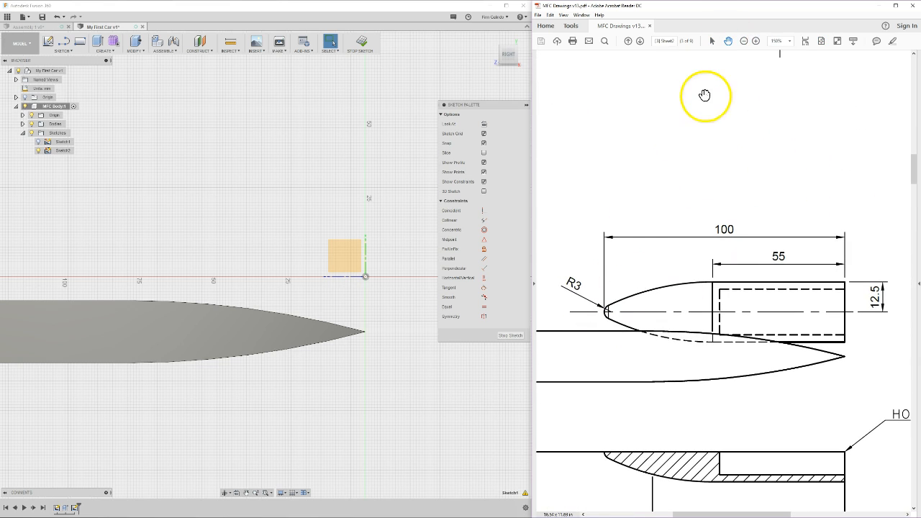
{"action": "mouse_move", "coordinate": [606, 313]}
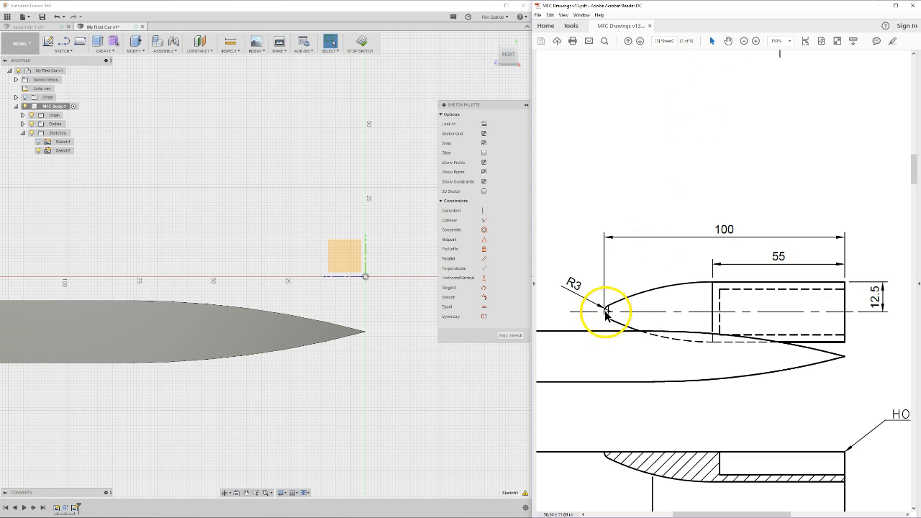
{"action": "mouse_move", "coordinate": [711, 285]}
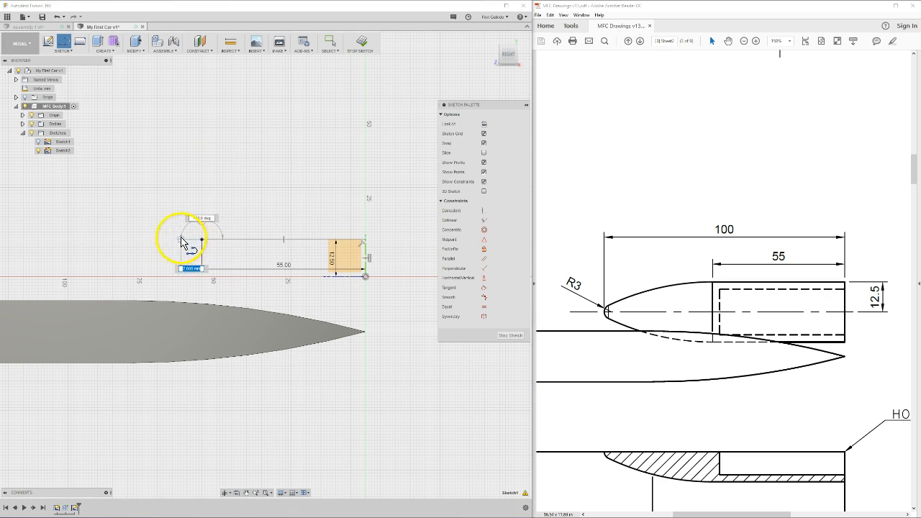
Step: Draw the curved nose from the rectangle's top corner down to the axis line
{"action": "left_click_drag", "start_coordinate": [183, 241], "coordinate": [75, 270]}
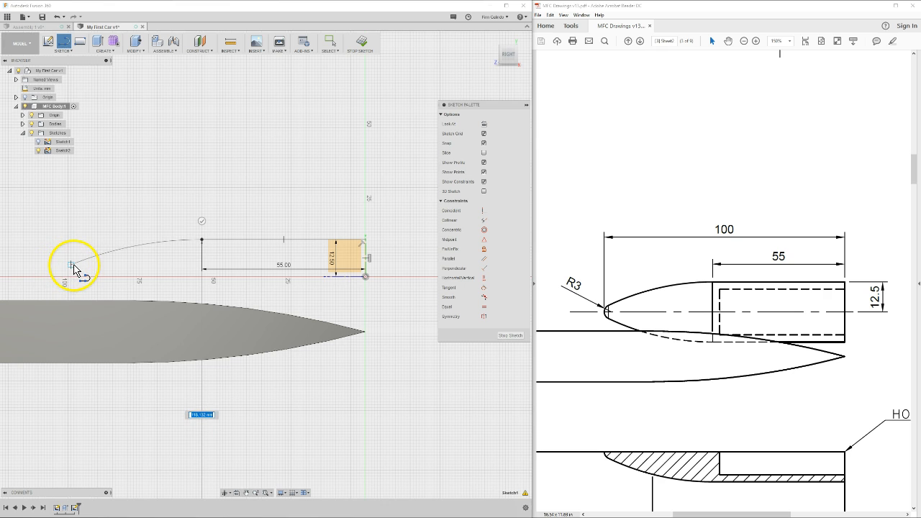
{"action": "left_click_drag", "start_coordinate": [75, 266], "coordinate": [173, 260]}
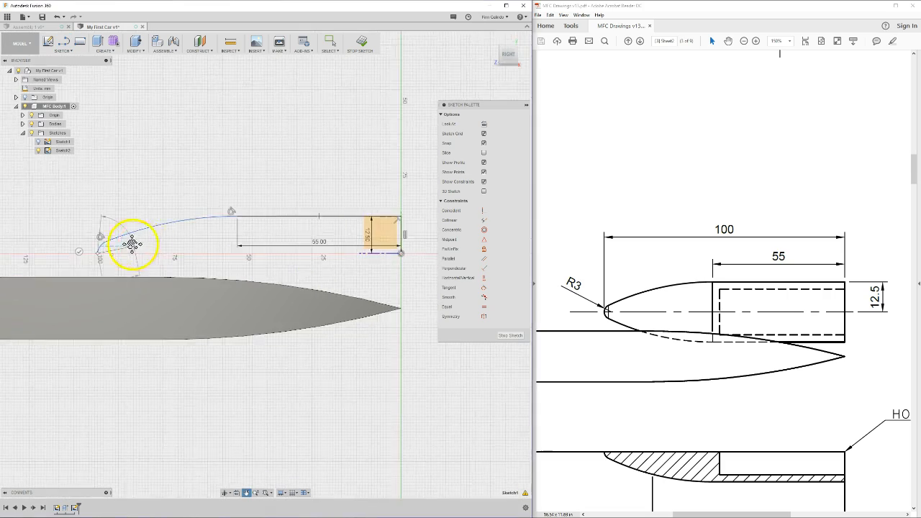
{"action": "left_click_drag", "start_coordinate": [133, 245], "coordinate": [194, 258]}
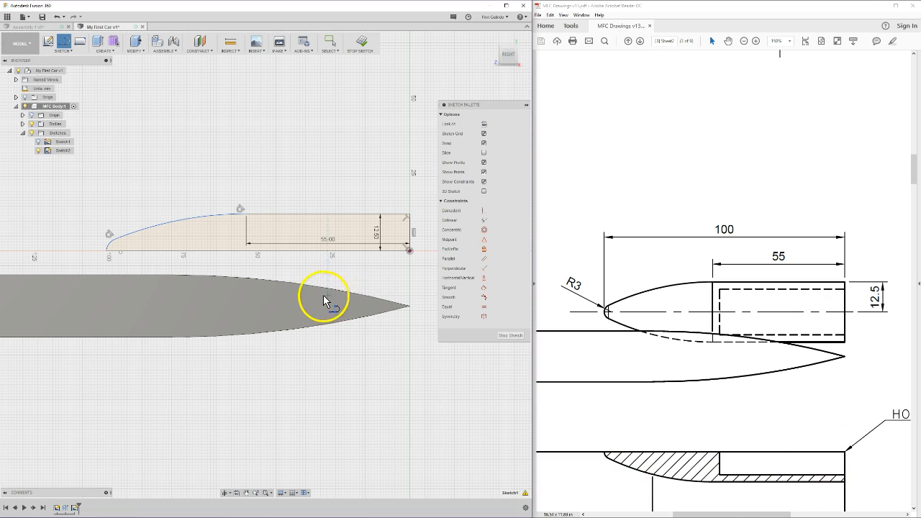
{"action": "mouse_move", "coordinate": [238, 208]}
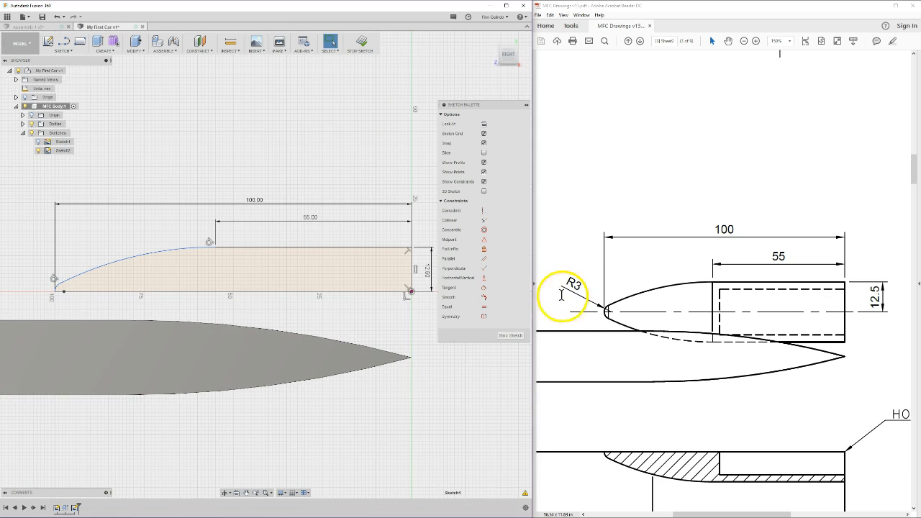
{"action": "mouse_move", "coordinate": [806, 288]}
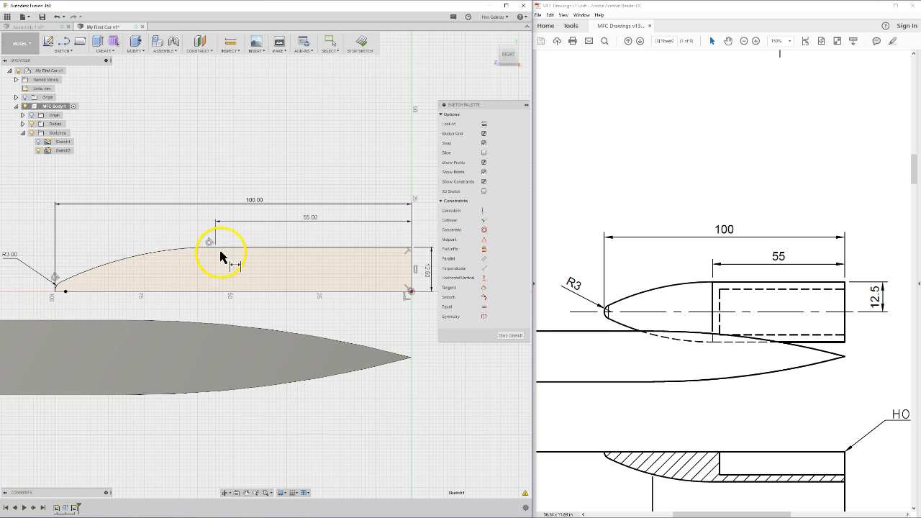
{"action": "mouse_move", "coordinate": [360, 41]}
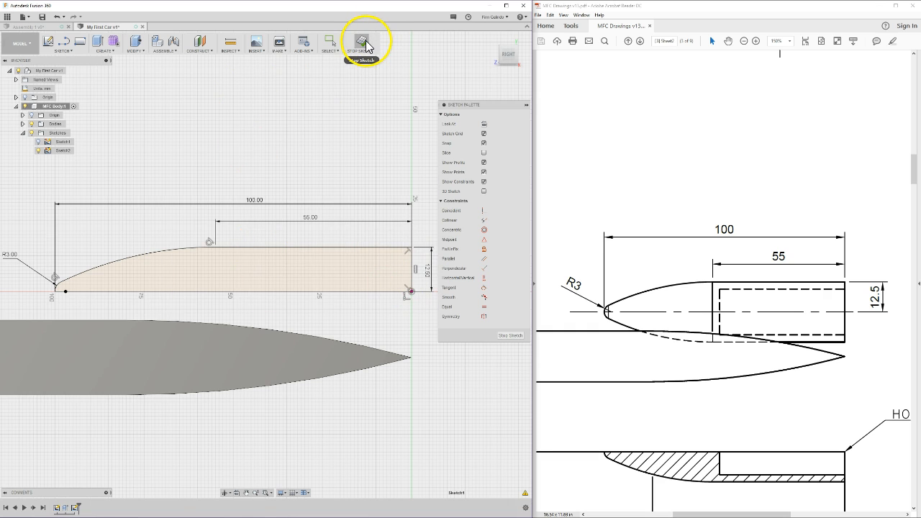
Step: Finish the profile sketch with its 100 mm overall length and R3 nose radius
{"action": "left_click", "coordinate": [362, 41]}
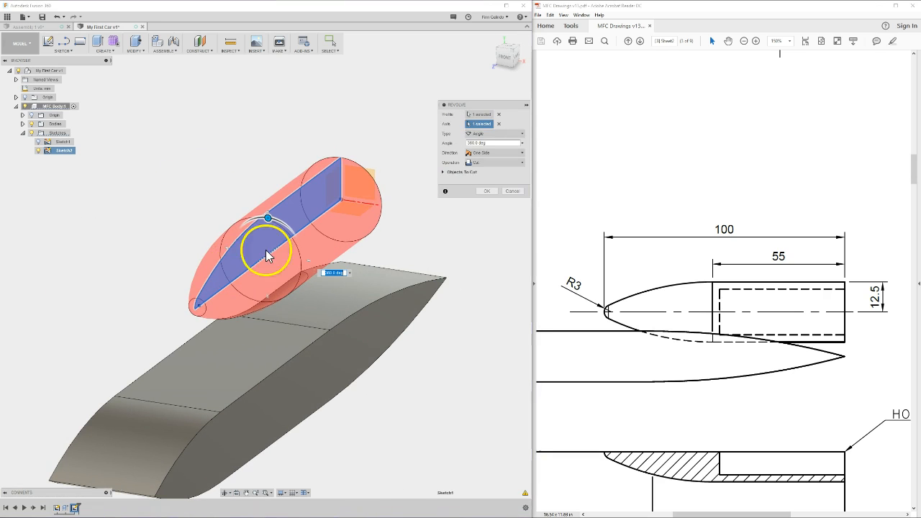
Step: Enter the revolve angle and confirm, producing the half-round bullet-shaped housing solid
{"action": "left_click", "coordinate": [494, 134]}
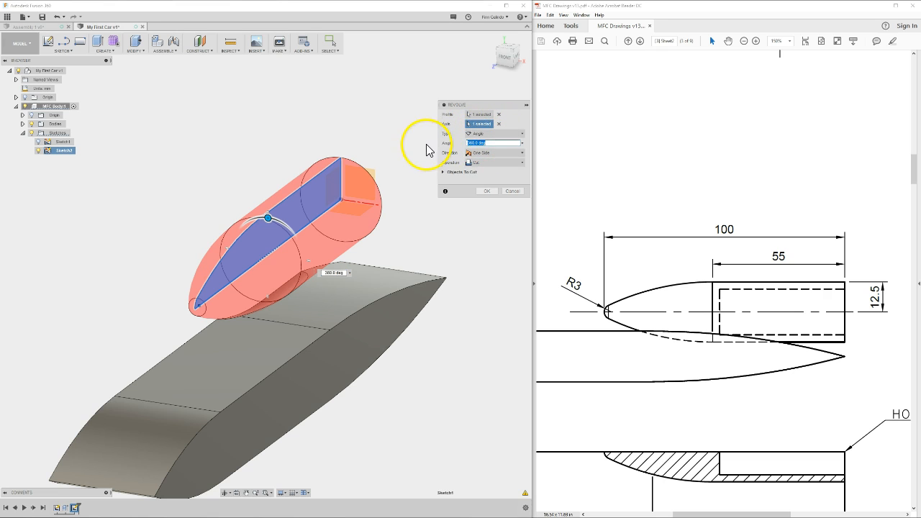
{"action": "type", "text": "100"}
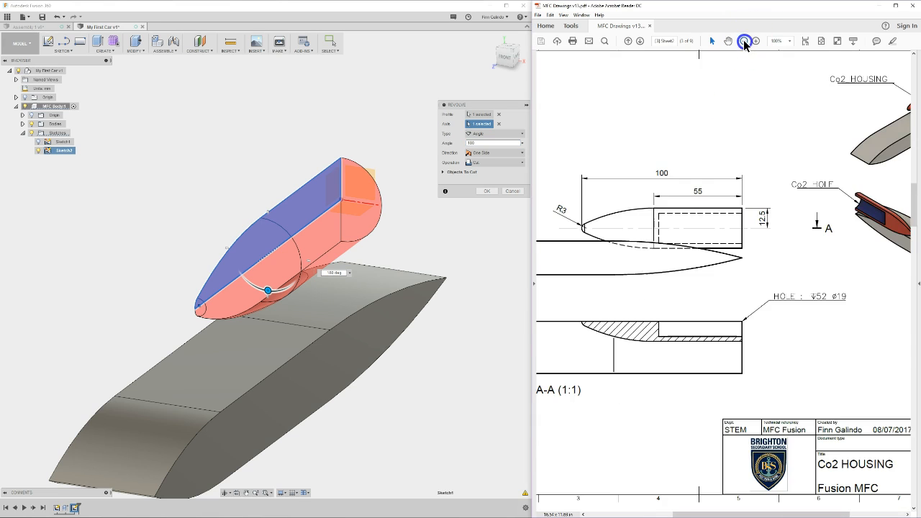
{"action": "left_click", "coordinate": [745, 41]}
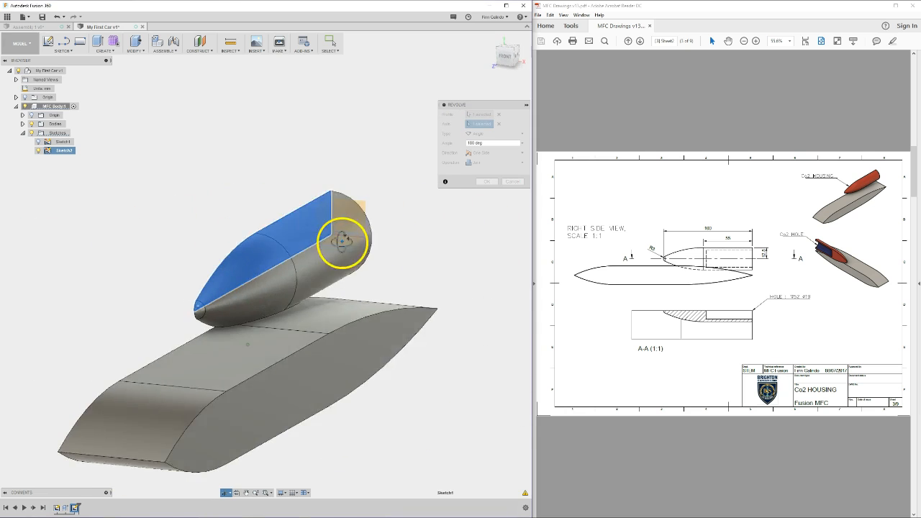
{"action": "left_click", "coordinate": [487, 181]}
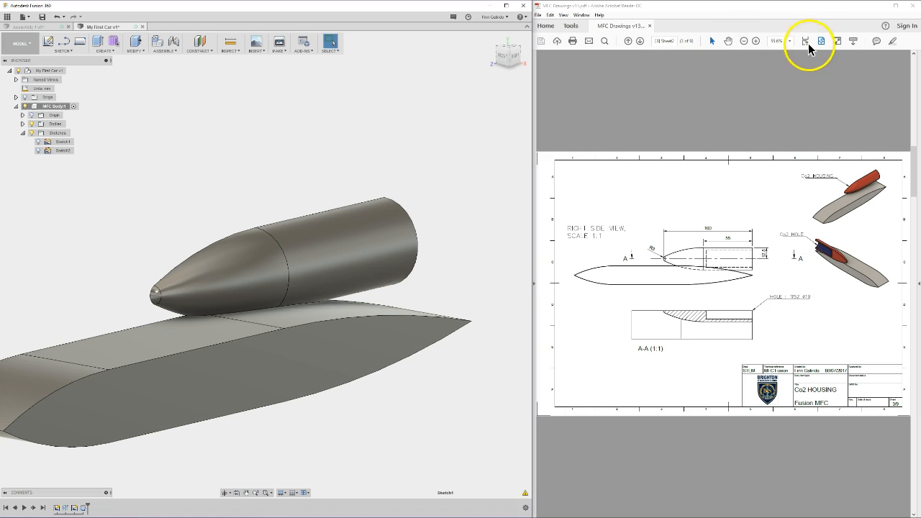
{"action": "left_click", "coordinate": [820, 41]}
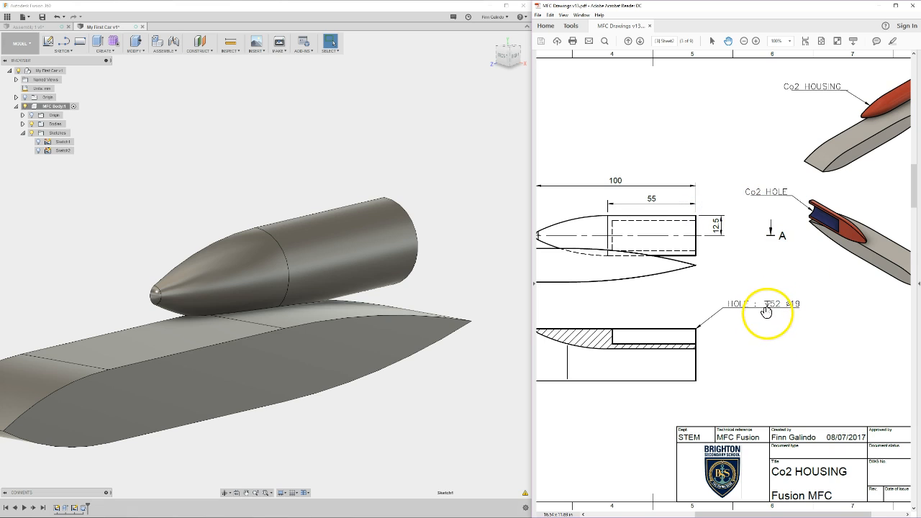
{"action": "mouse_move", "coordinate": [766, 300]}
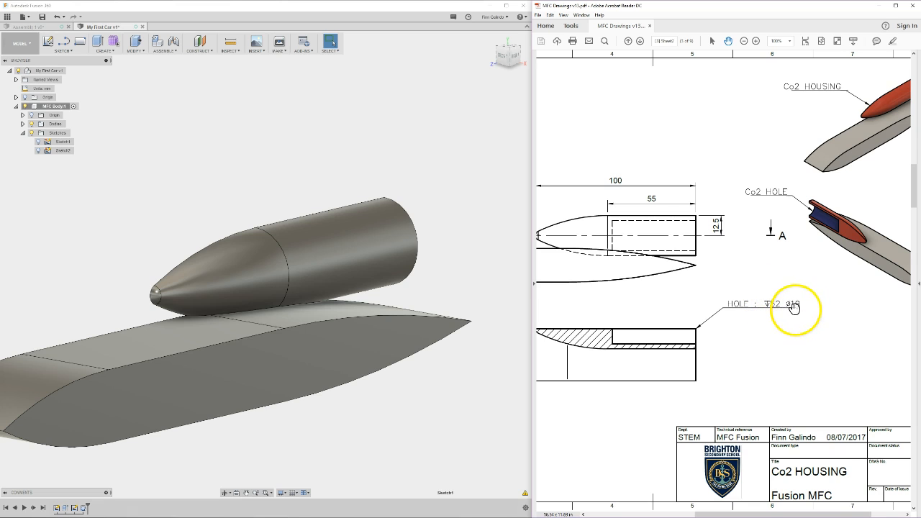
{"action": "mouse_move", "coordinate": [221, 136]}
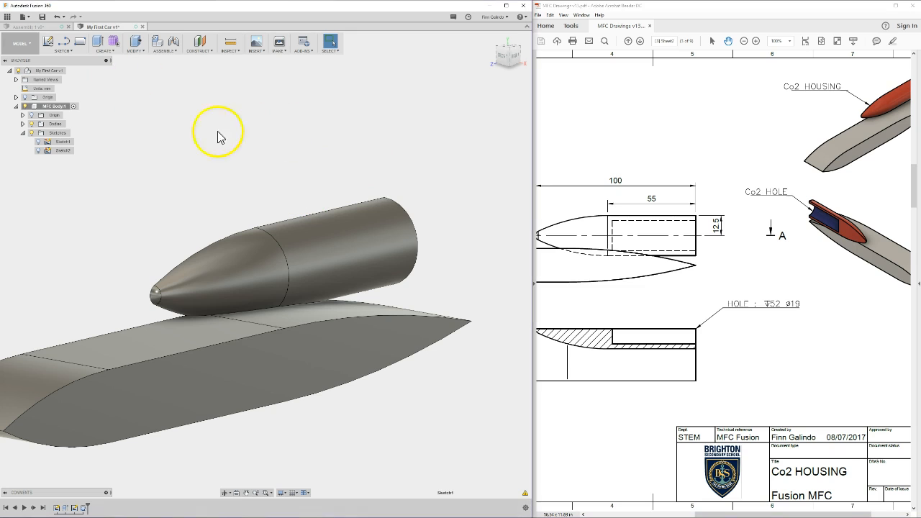
Step: Place a 52 mm deep, 19 mm diameter hole at the rear face's axis point
{"action": "left_click", "coordinate": [105, 43]}
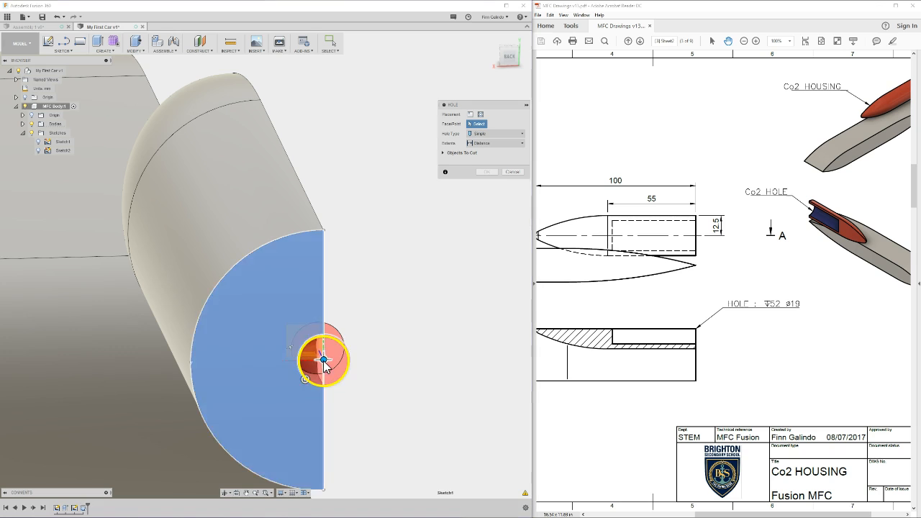
{"action": "left_click", "coordinate": [324, 360]}
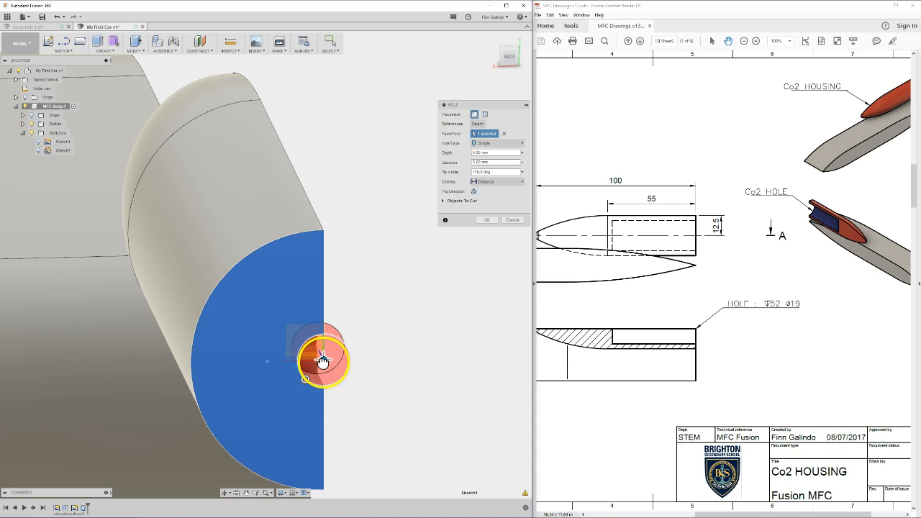
{"action": "mouse_move", "coordinate": [331, 287]}
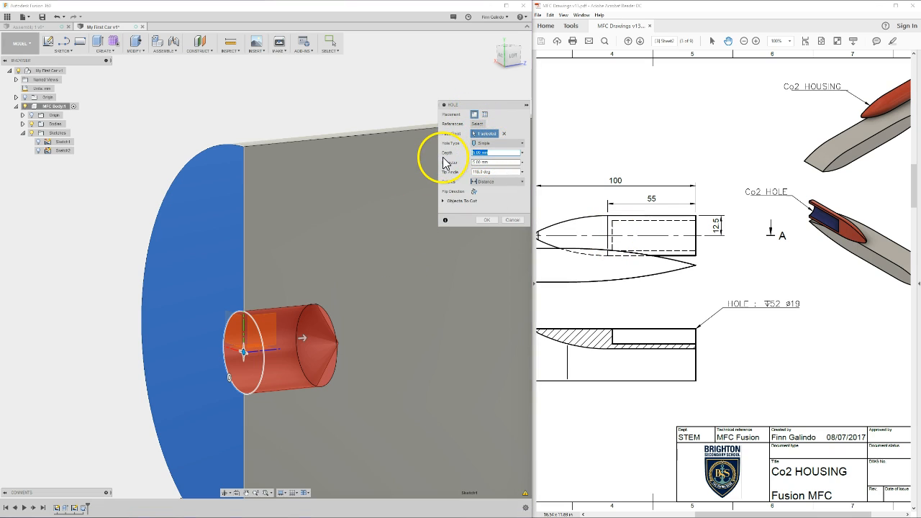
{"action": "type", "text": "52"}
{"action": "left_click", "coordinate": [495, 171]}
{"action": "type", "text": "180"}
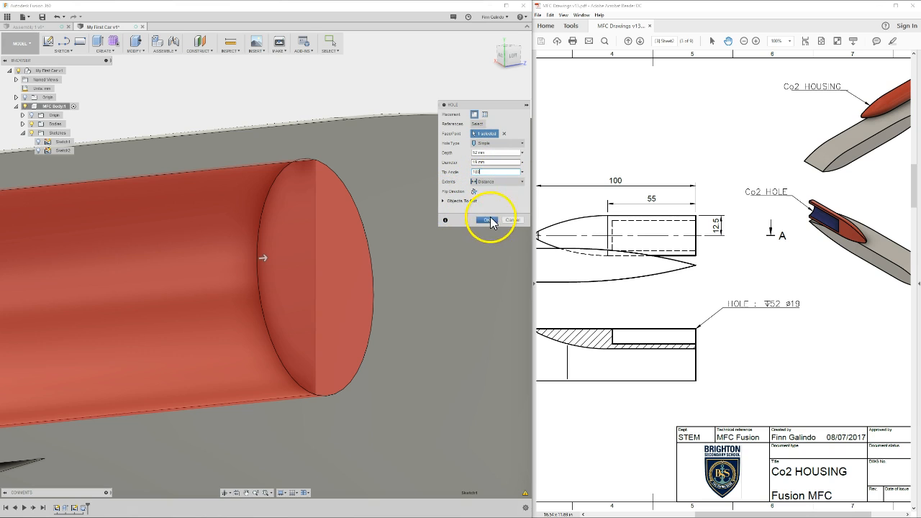
{"action": "left_click", "coordinate": [487, 220]}
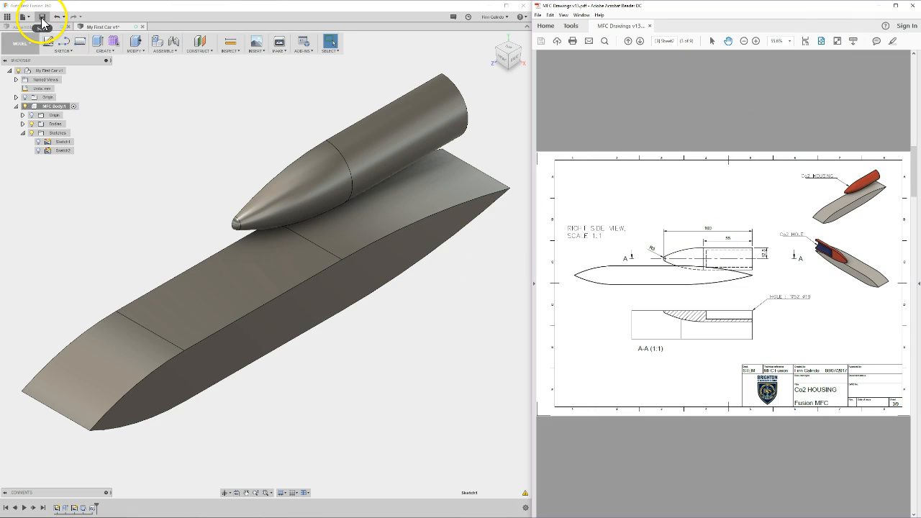
Step: Save the car design as a new version, confirming the version description
{"action": "left_click", "coordinate": [41, 17]}
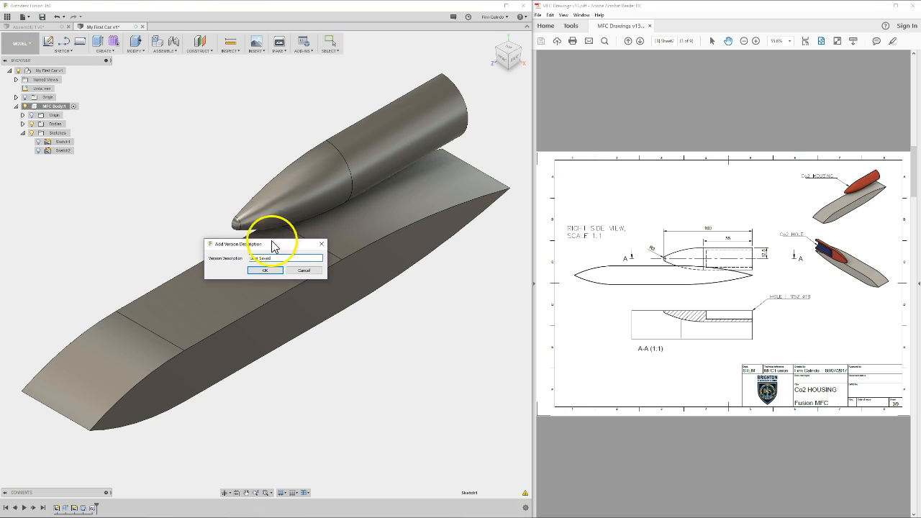
{"action": "left_click", "coordinate": [265, 270]}
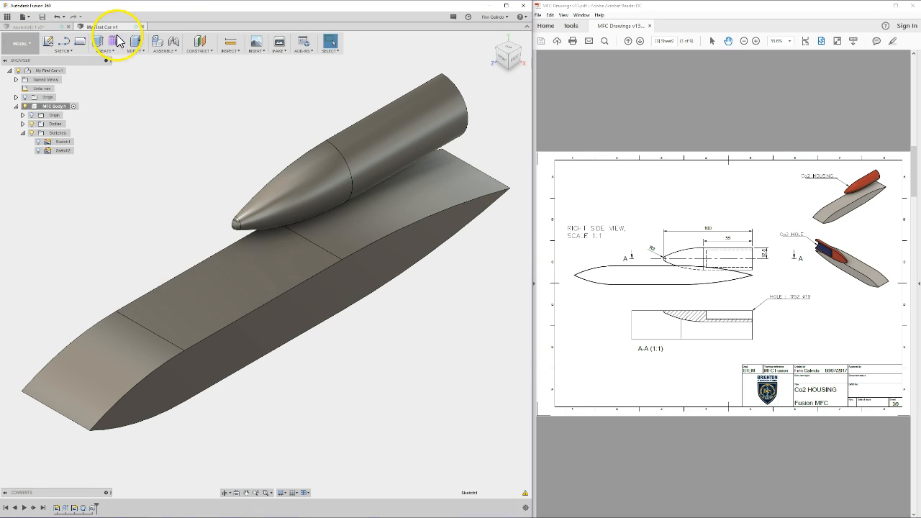